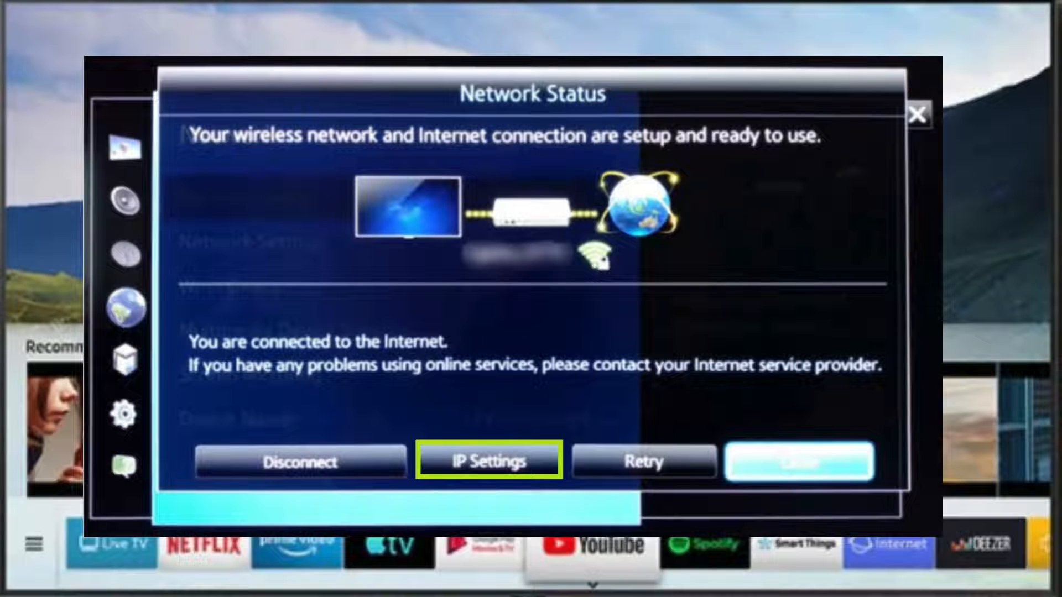
Step: Set the TV's DNS to manual entry with server 141.98.90.208 in IP Settings
click(491, 461)
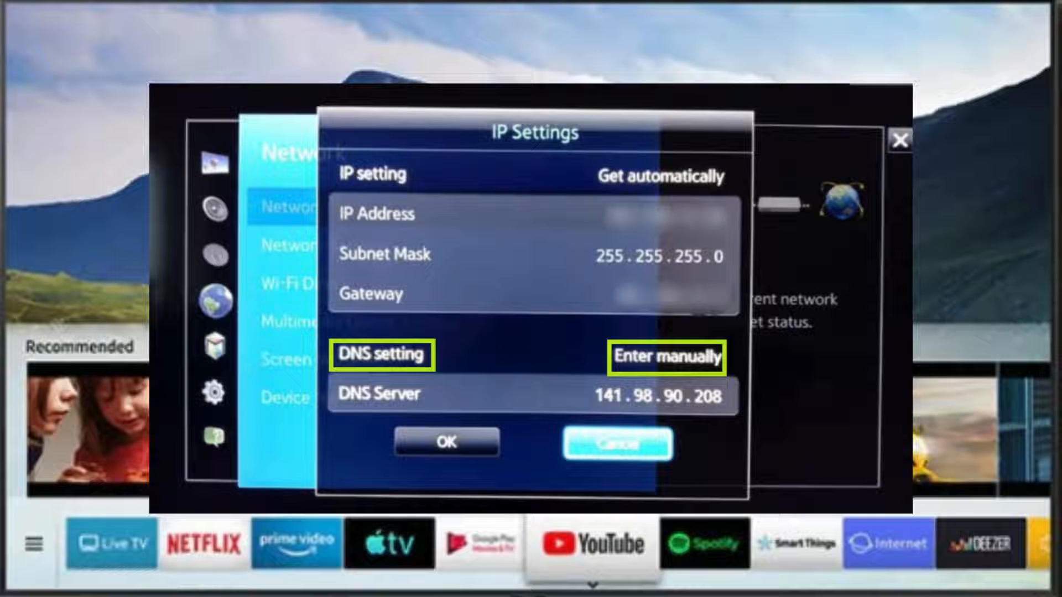
click(667, 358)
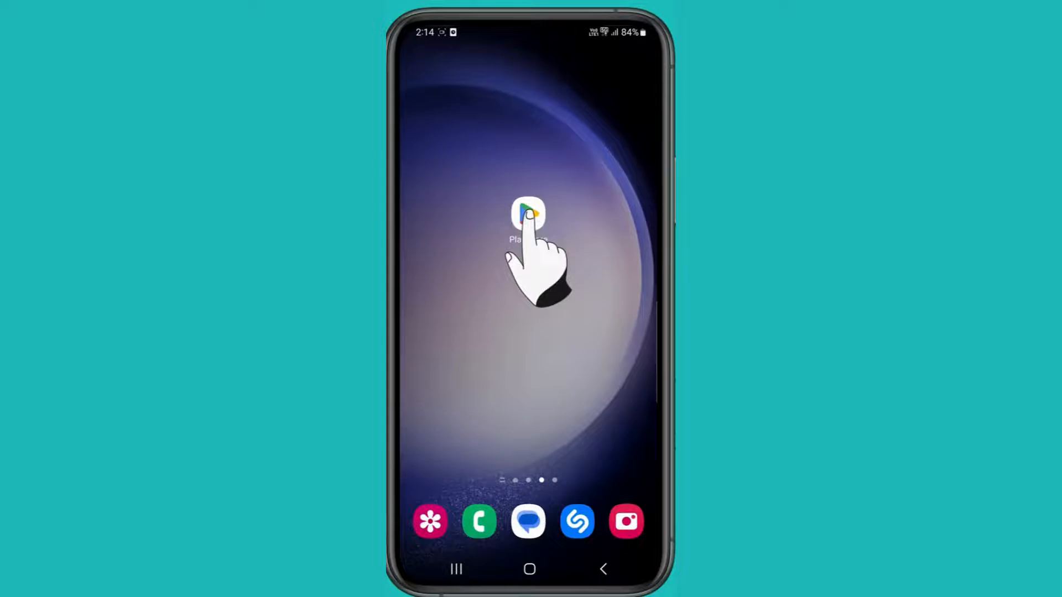
Step: Search Play Store for 'surfs' and install Surfshark: Secure VPN
text(surfs)
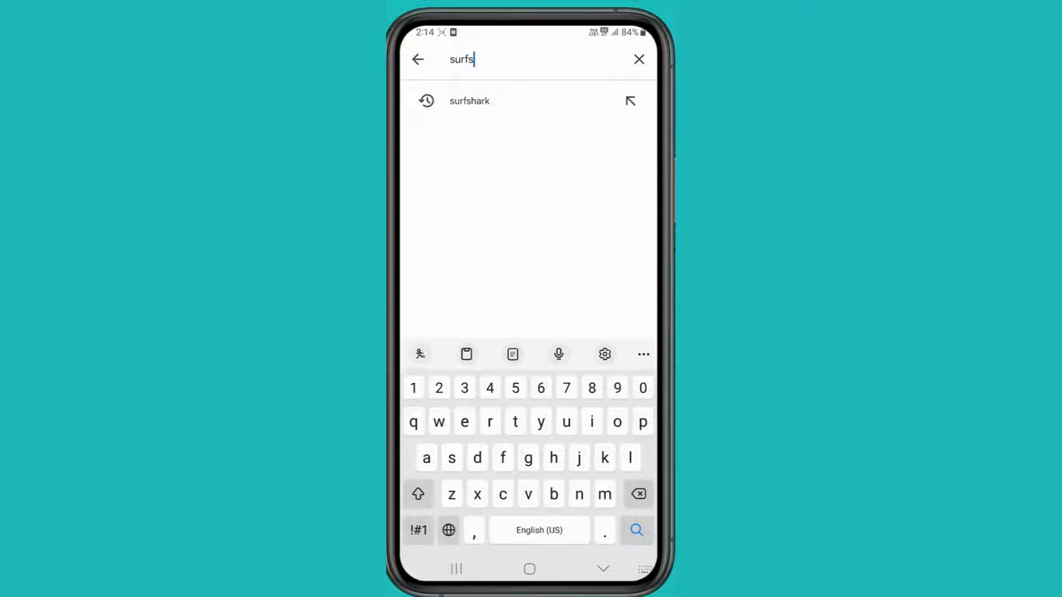
click(469, 101)
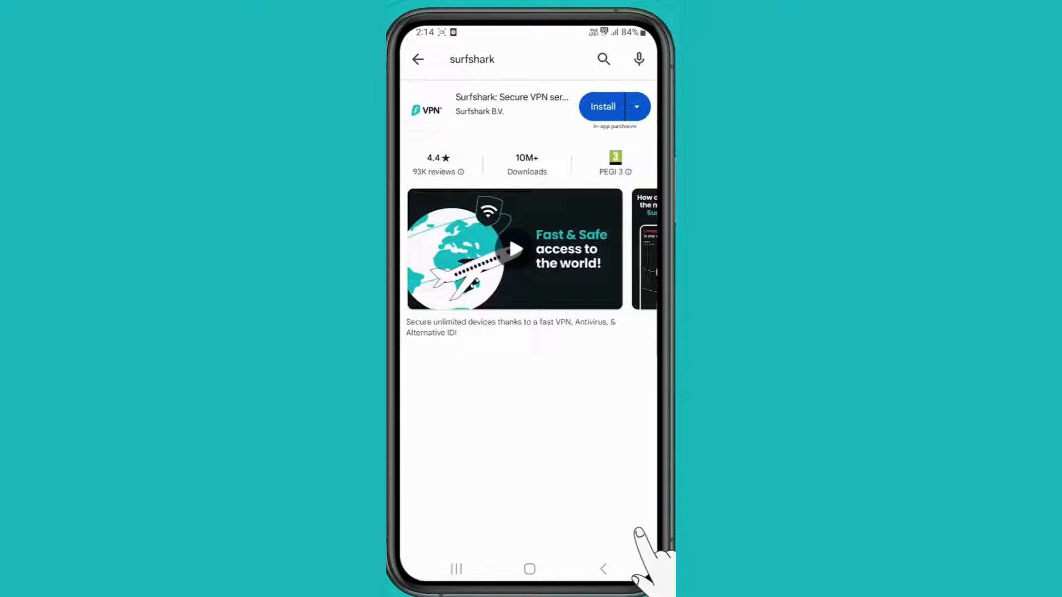
click(606, 107)
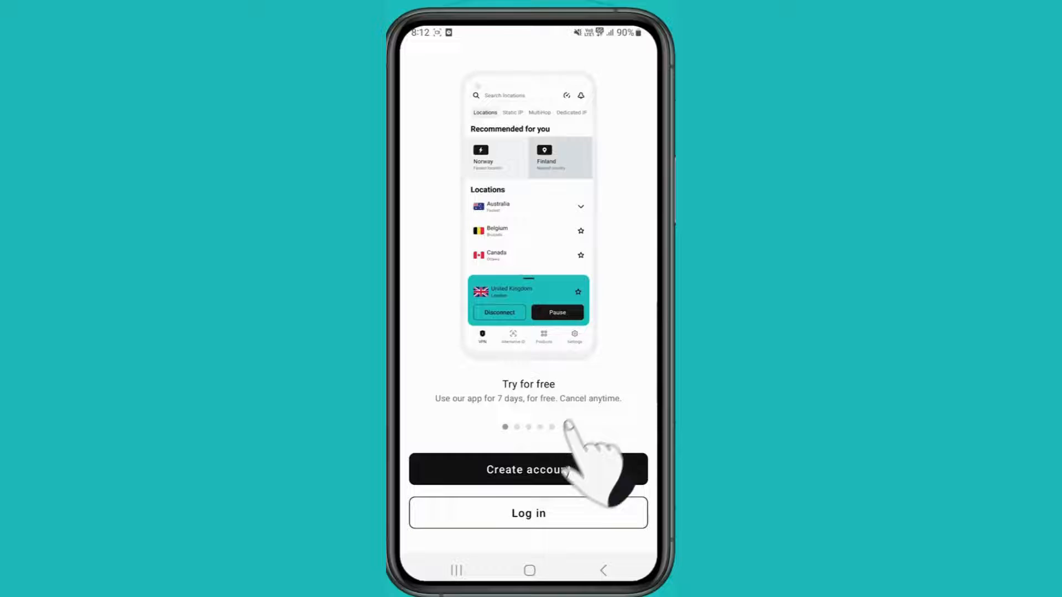
Step: Log in to the existing Surfshark account with email and password
click(529, 469)
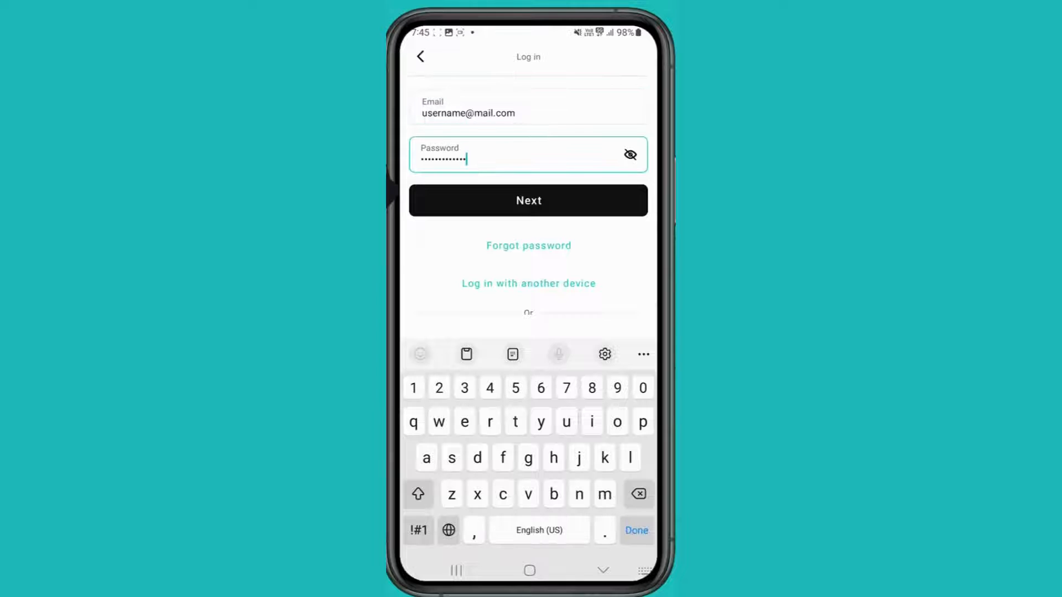
click(528, 200)
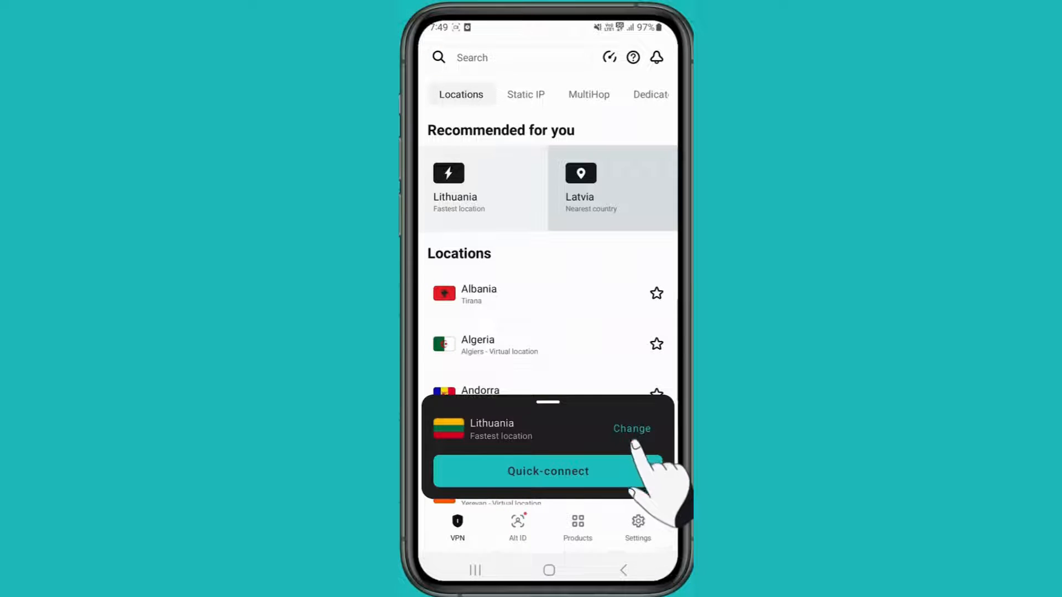
Step: Quick-connect to Lithuania, browse the MultiHop server pairs, and view the Surfshark products list
click(632, 429)
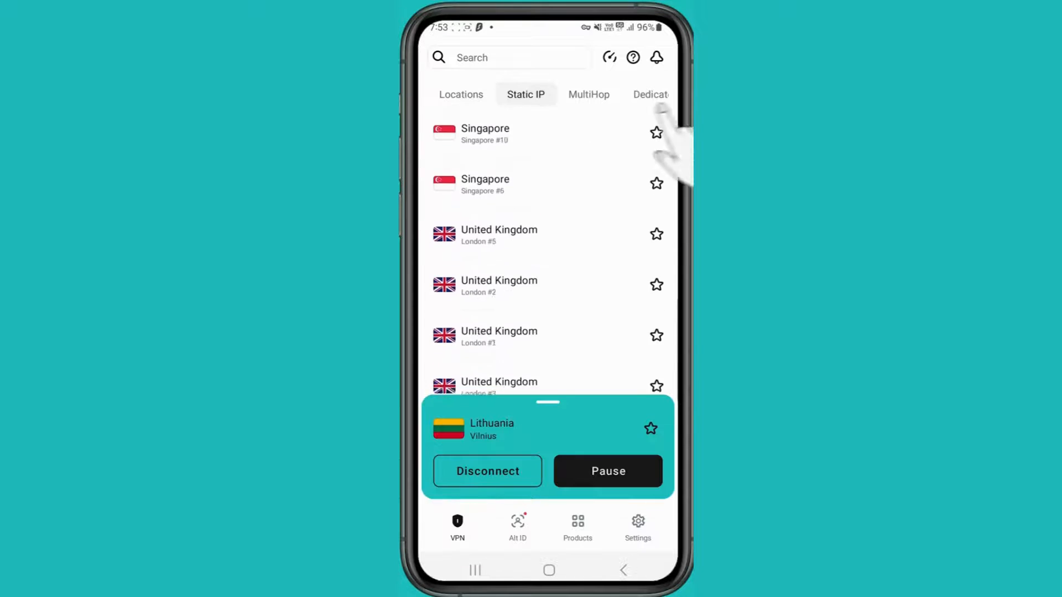
click(588, 94)
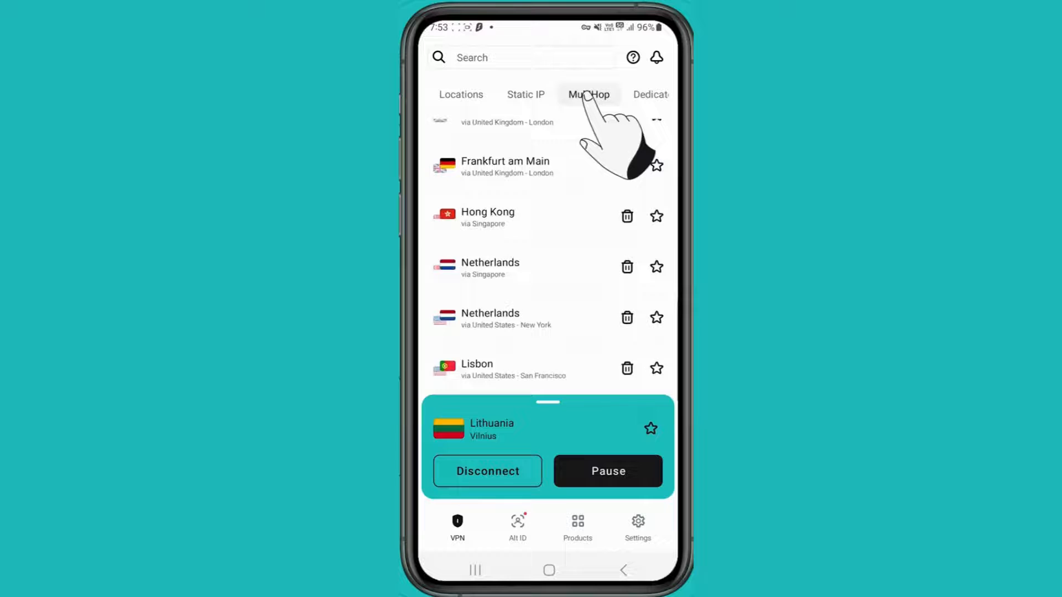
click(588, 94)
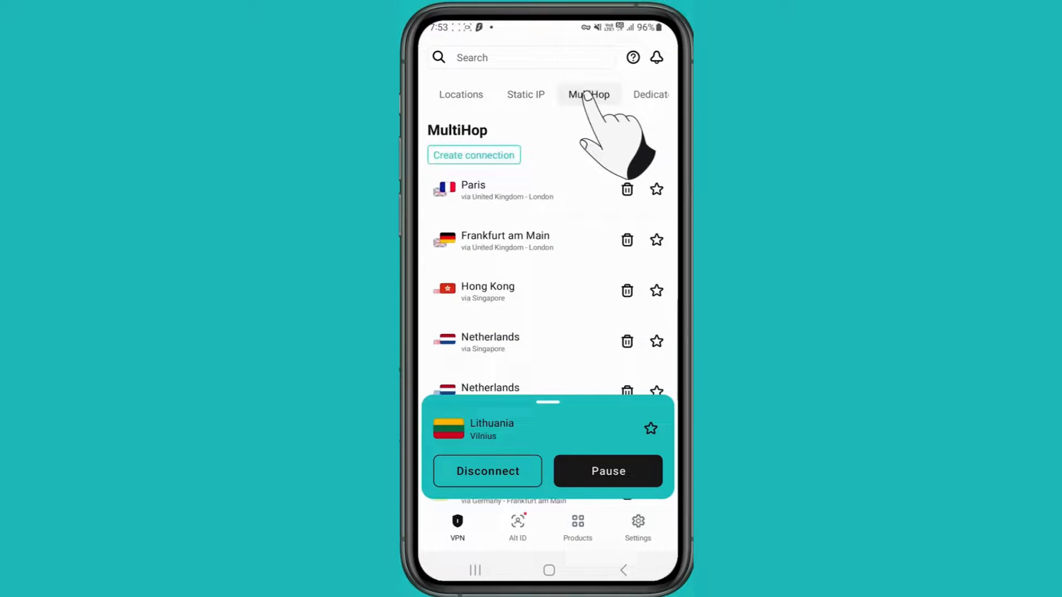
click(577, 525)
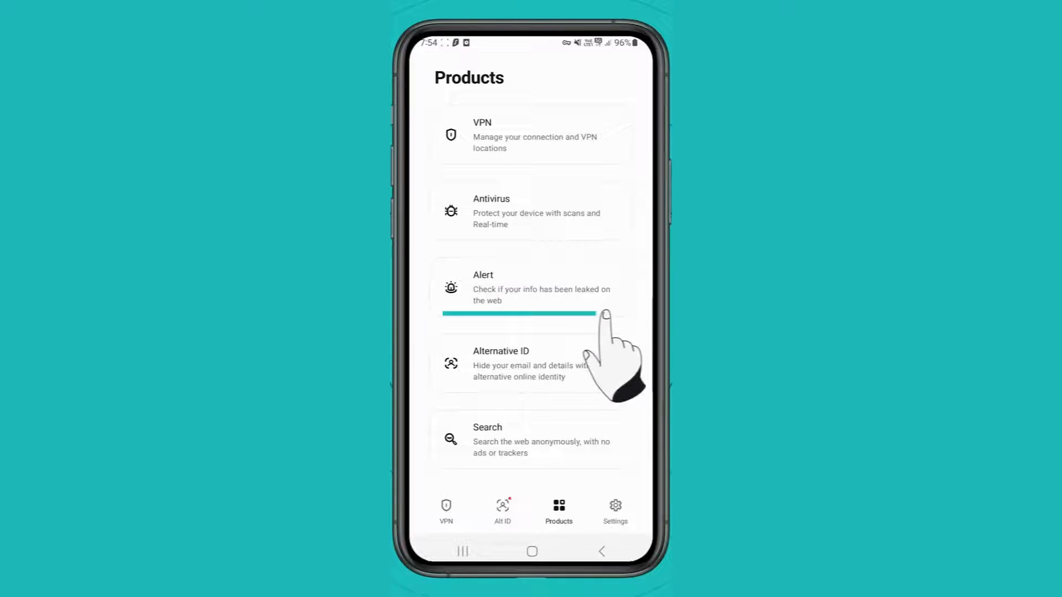
mouse_move(613, 250)
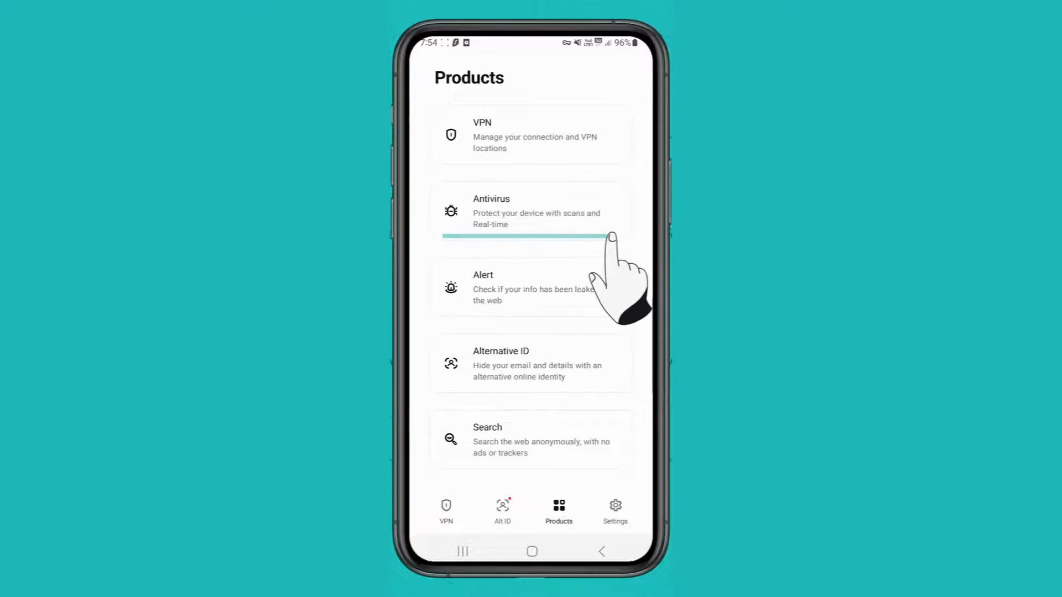
Step: Start an Antivirus scan and cancel the full file access request
click(520, 287)
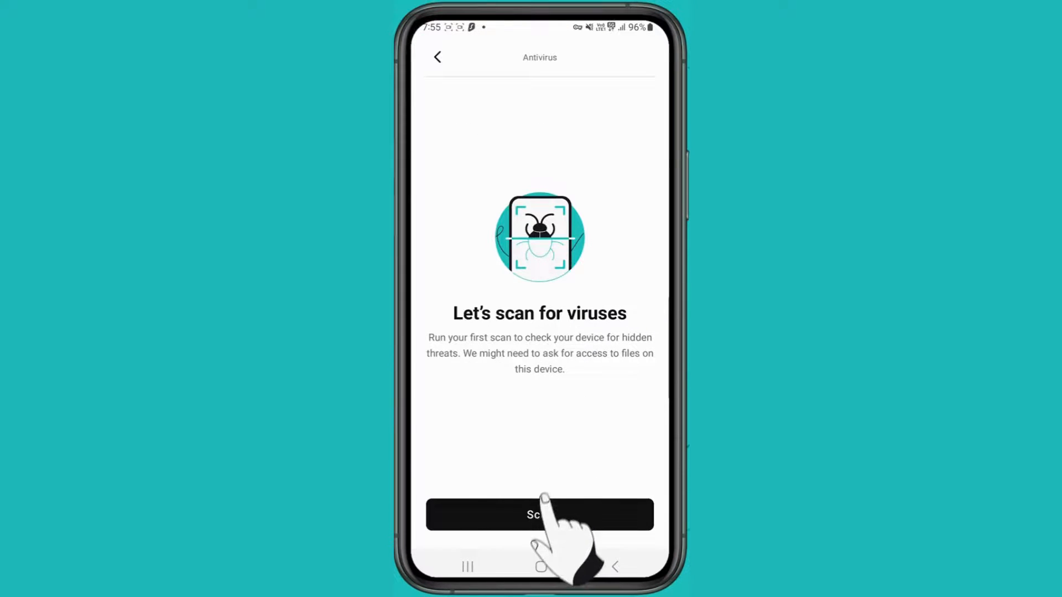
click(540, 514)
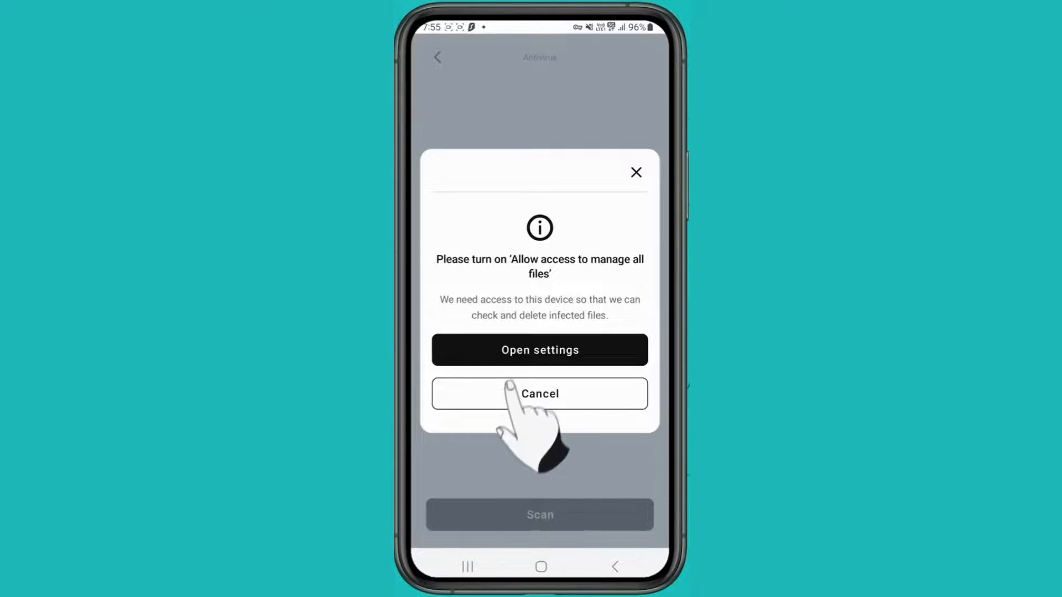
click(539, 349)
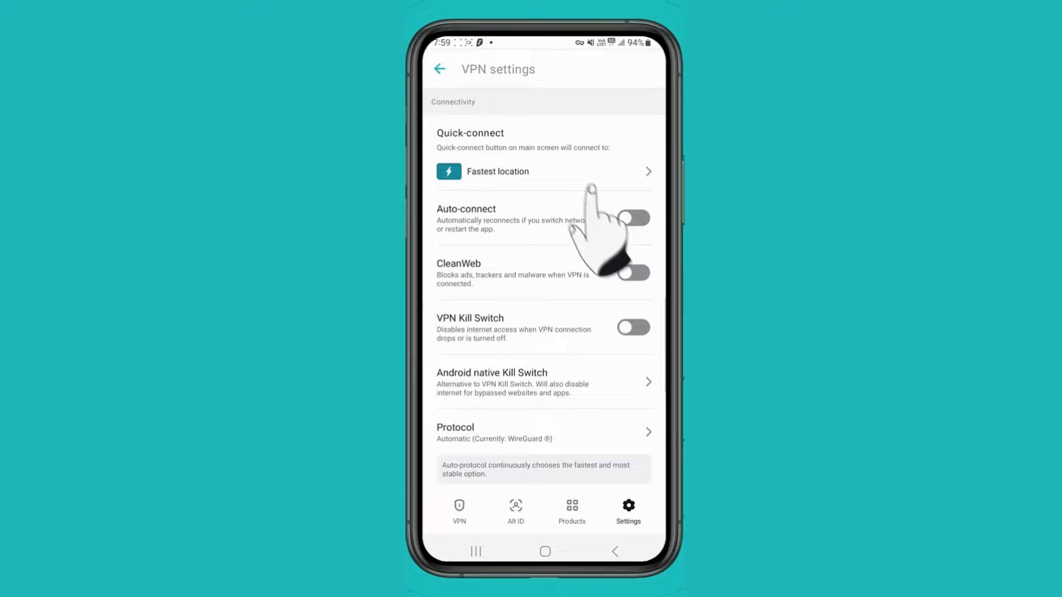
Step: Enable Auto-connect and the VPN Kill Switch, then reconnect to apply them
click(544, 433)
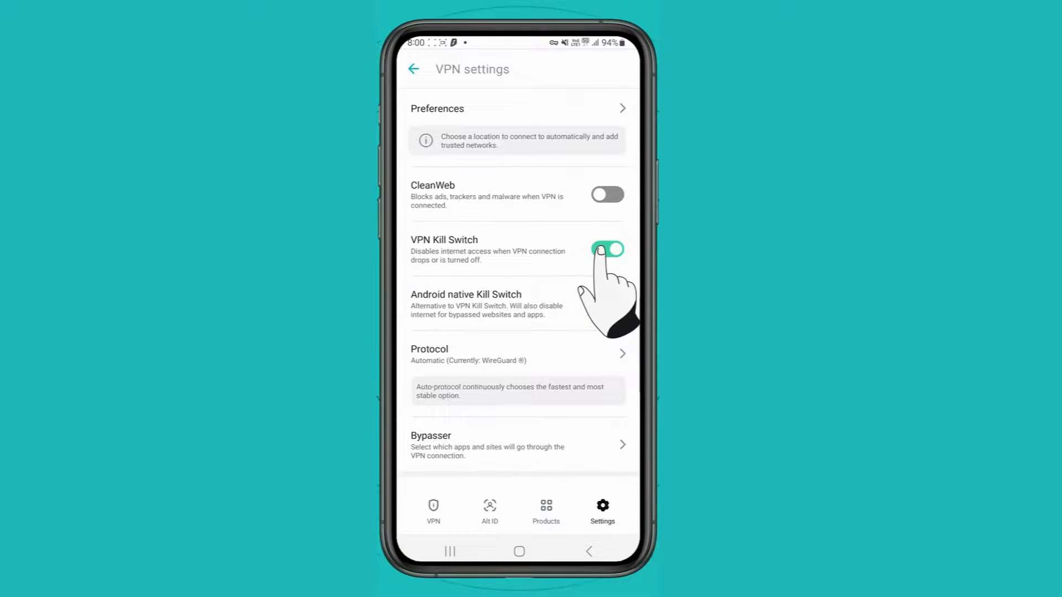
click(609, 249)
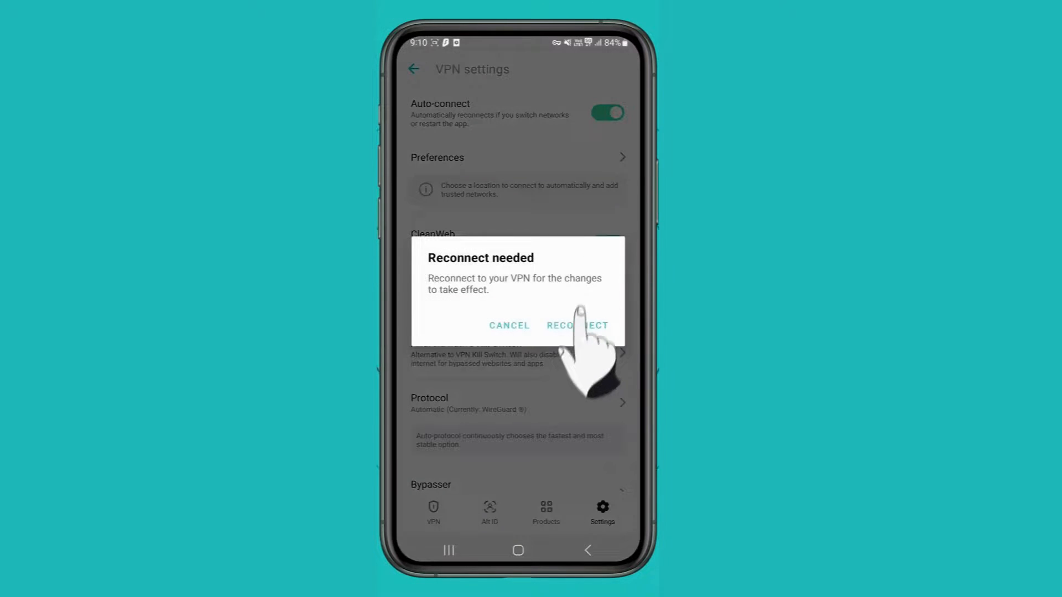
click(577, 325)
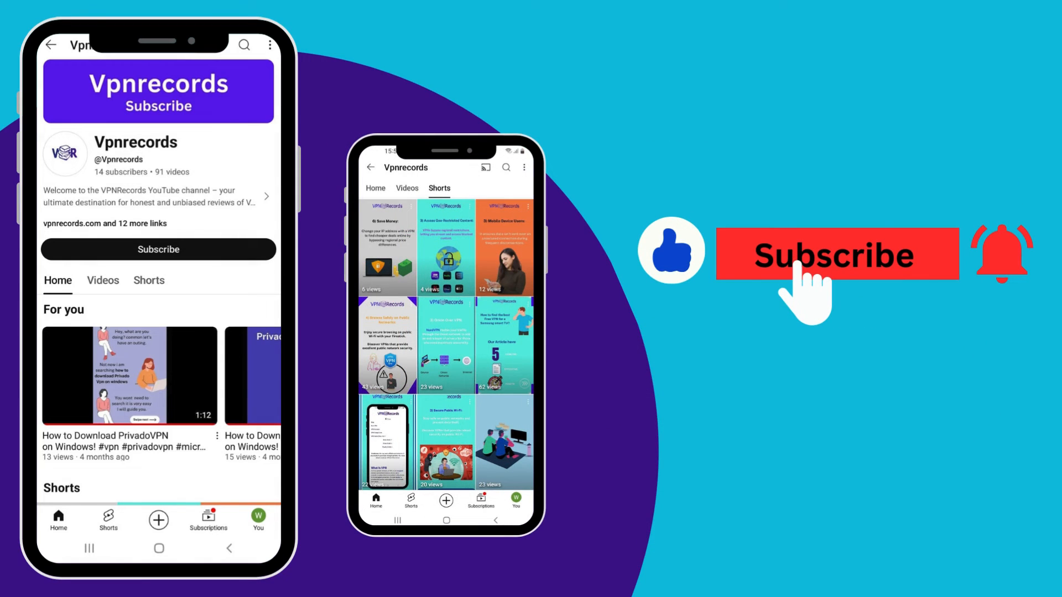
click(836, 254)
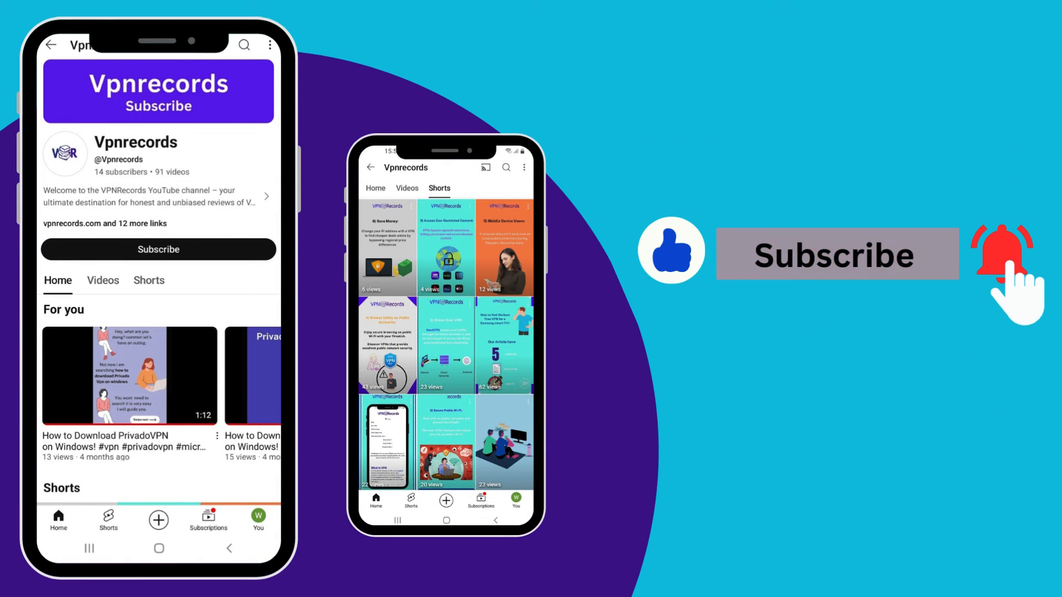